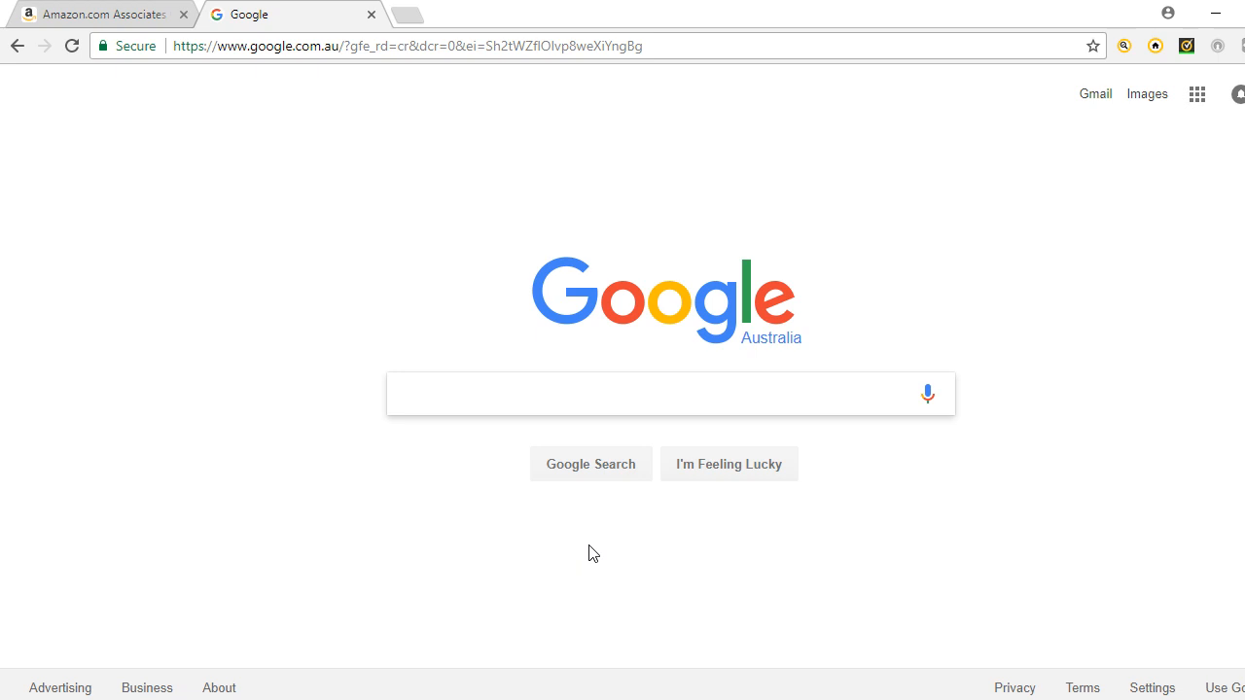
Search Google for "obs" and open the Open Broadcaster Software home page result.
type("obs")
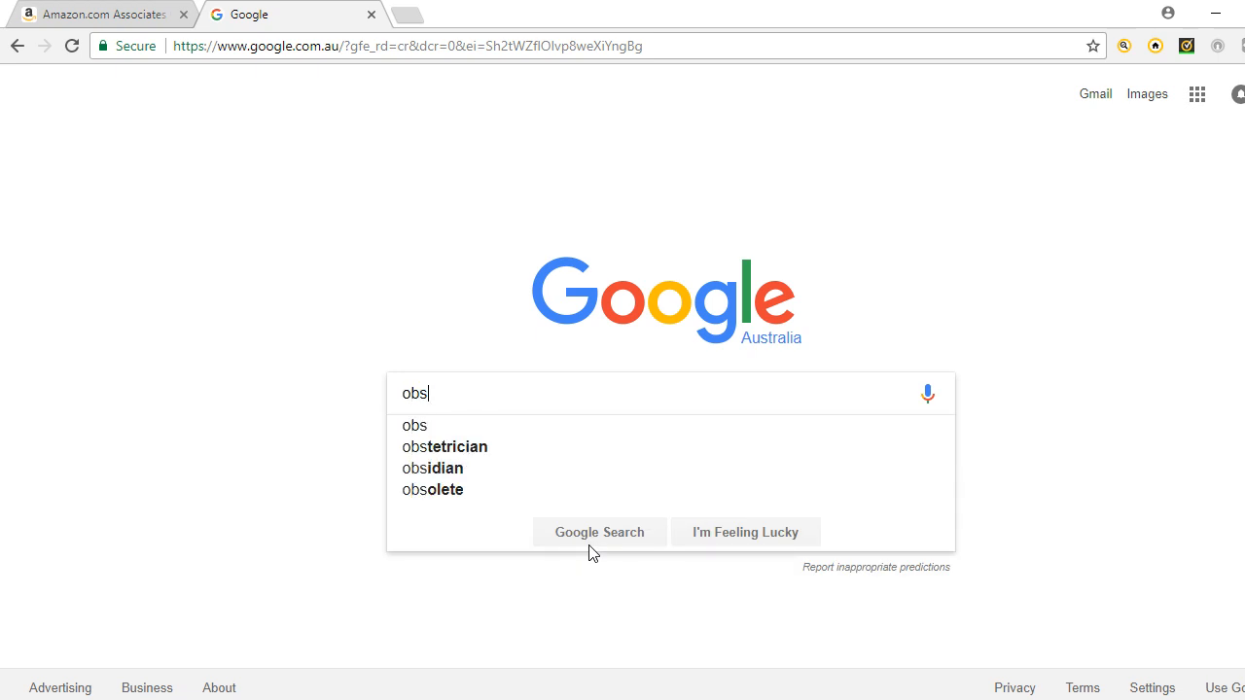
left_click(599, 533)
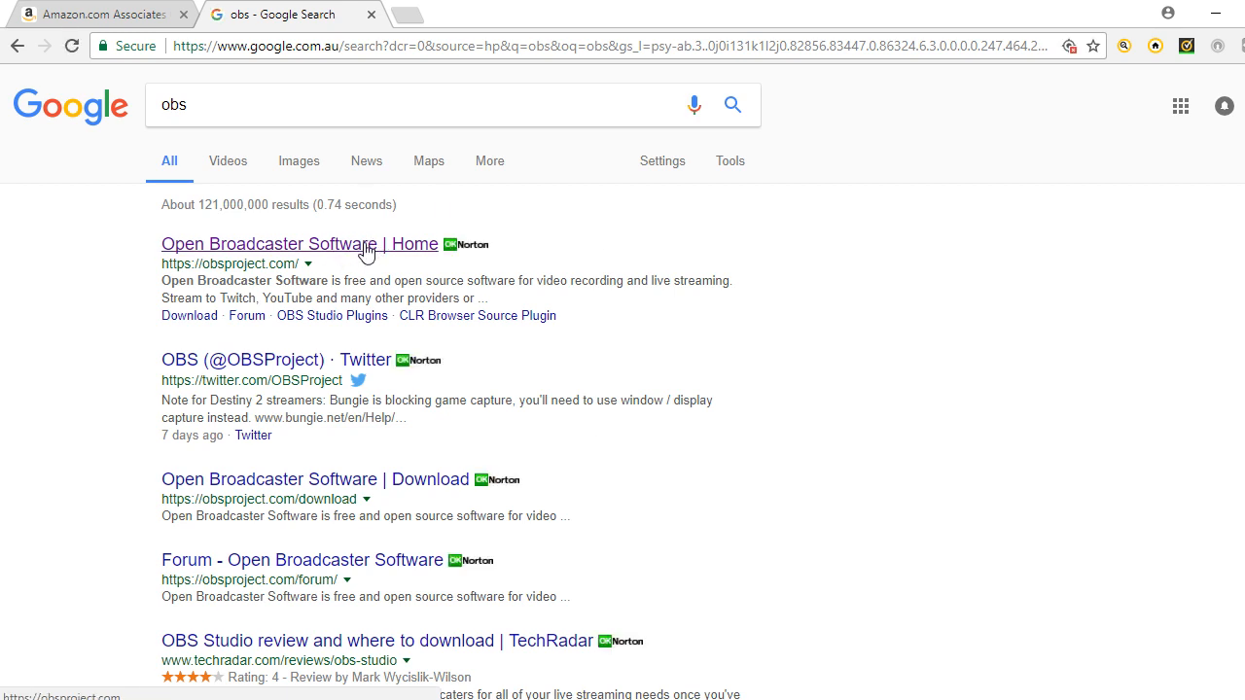
left_click(299, 245)
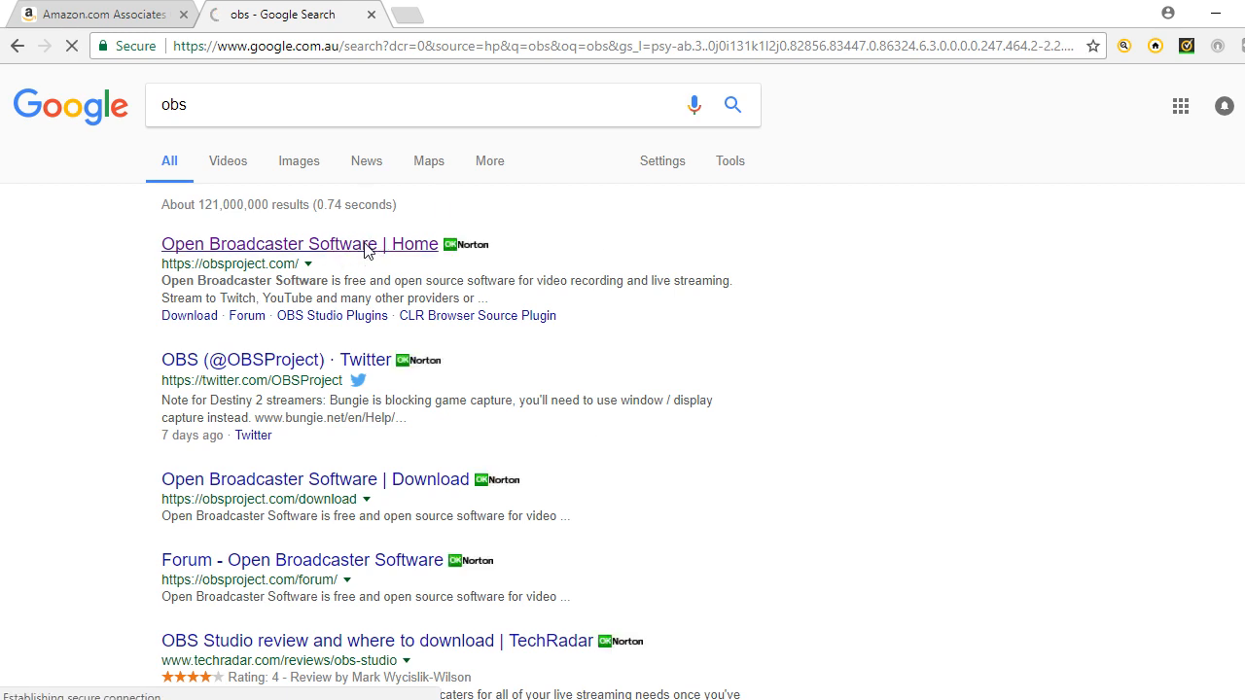
Download OBS Studio from the OBS Project home page.
left_click(300, 245)
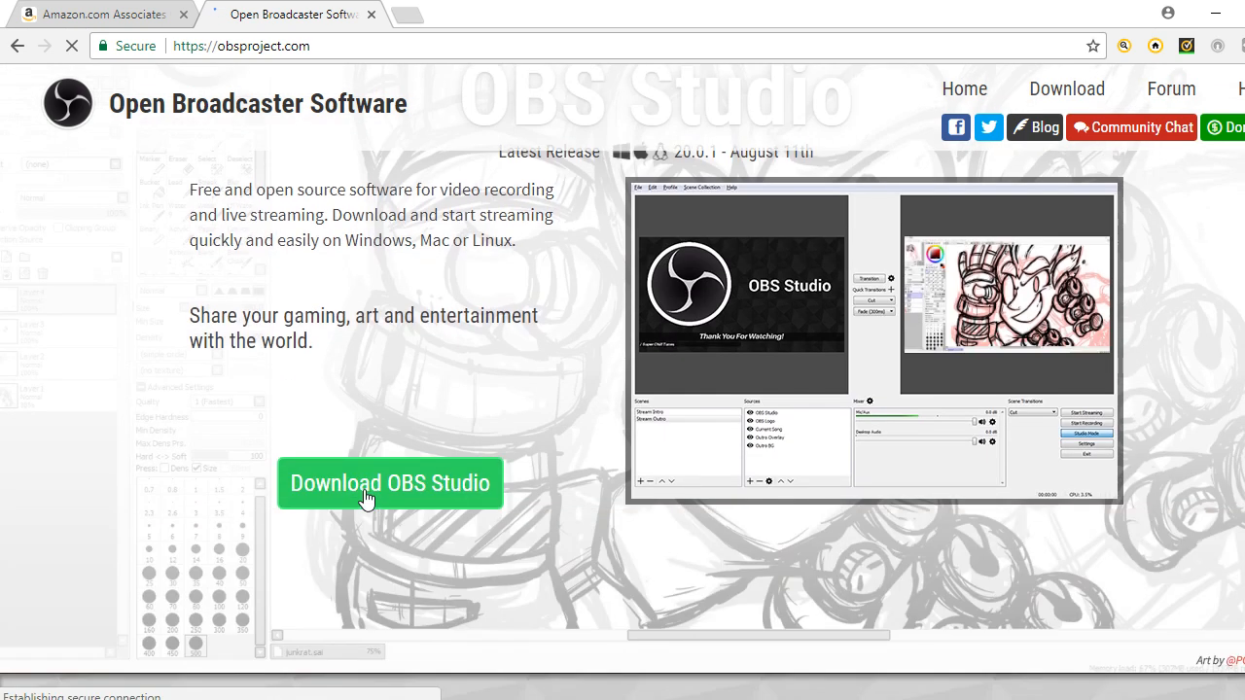
mouse_move(192, 436)
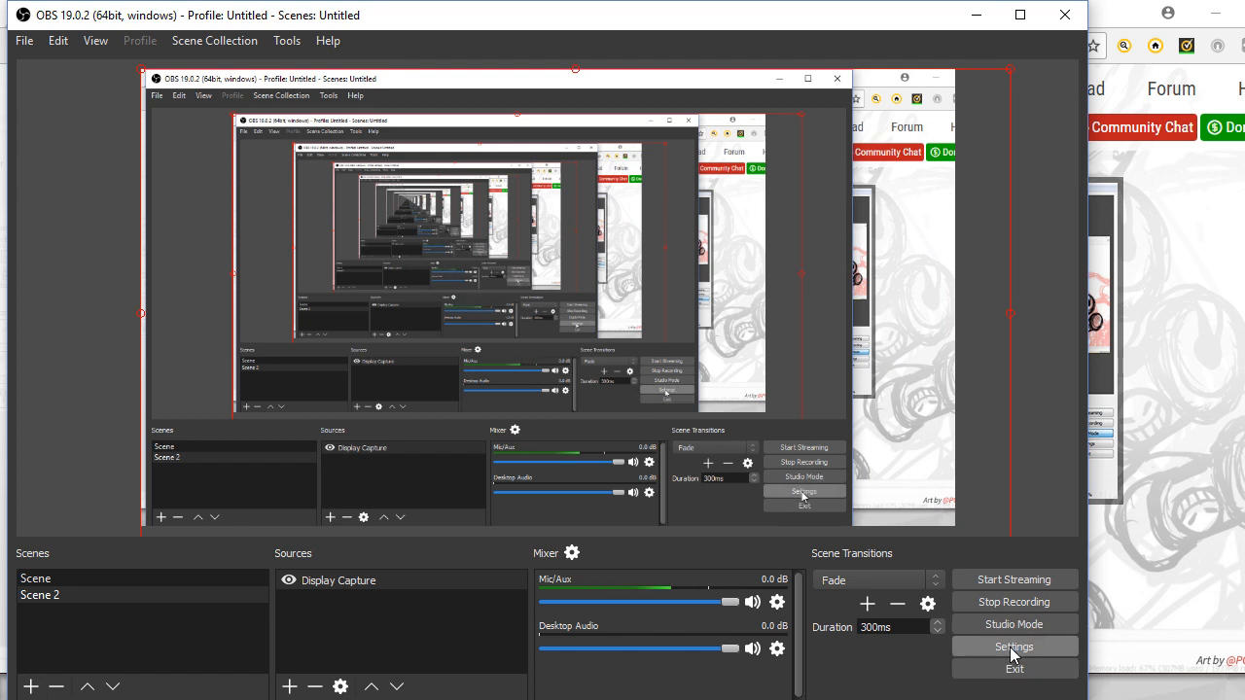
Open the OBS Settings dialog on the Output page with its streaming bitrate options.
left_click(1014, 645)
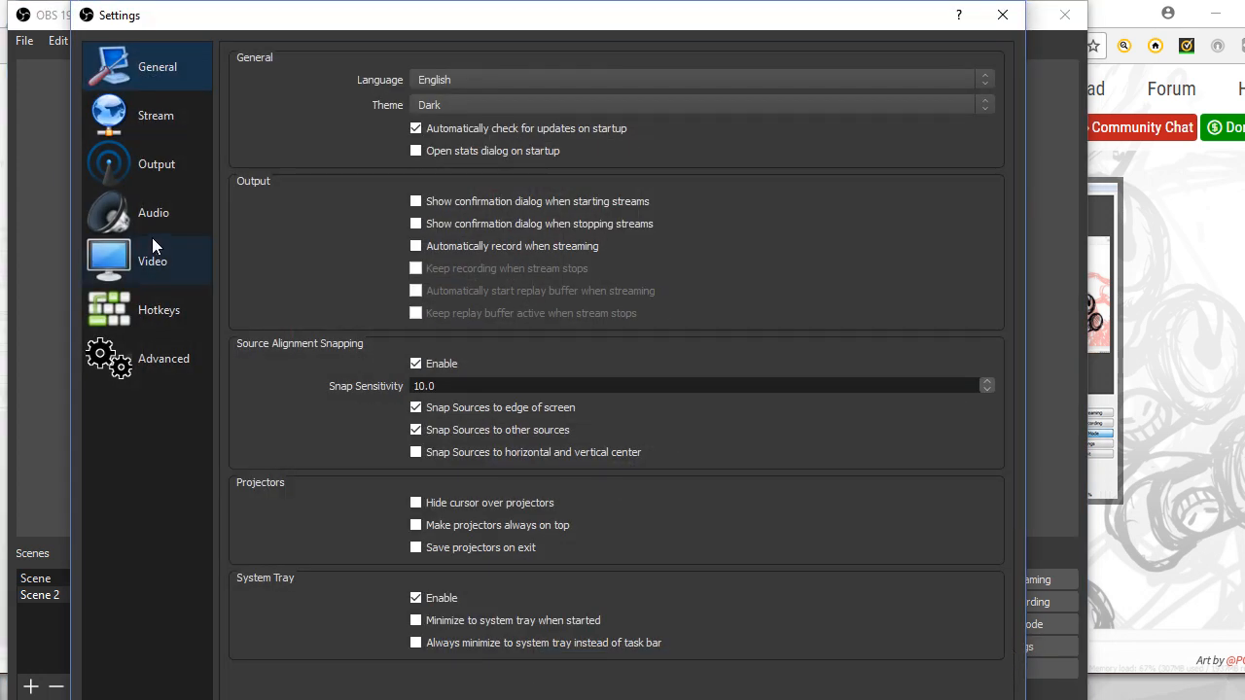
left_click(156, 163)
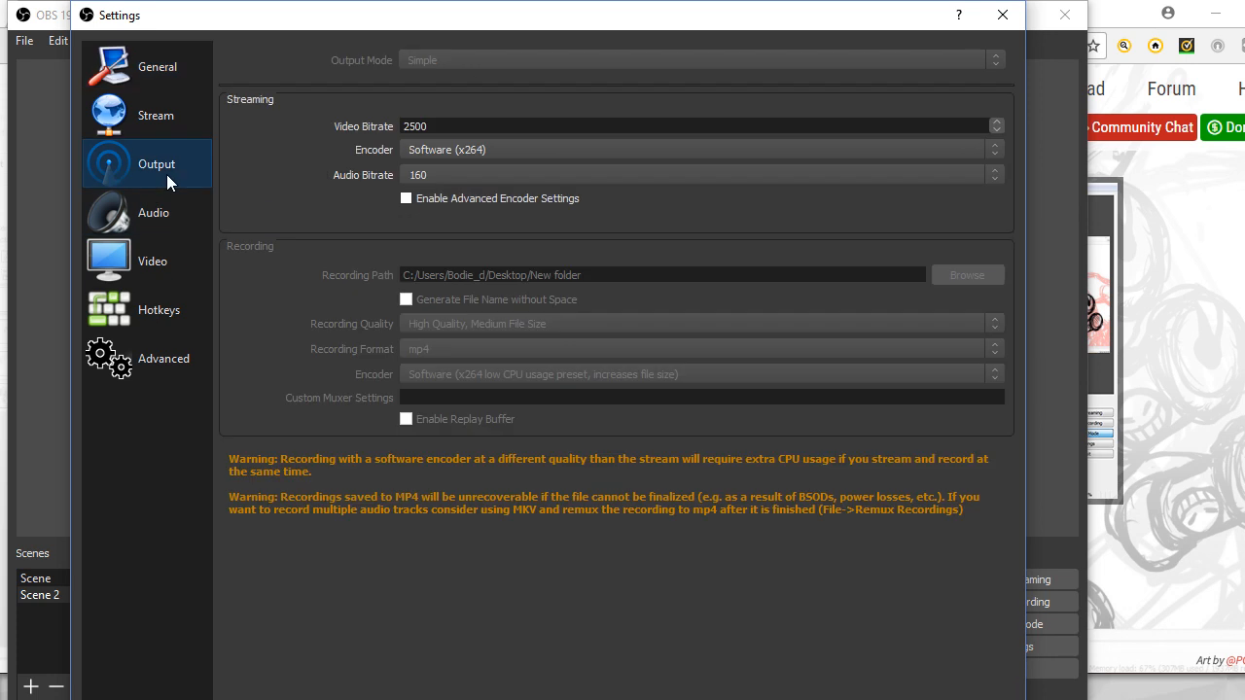
mouse_move(151, 260)
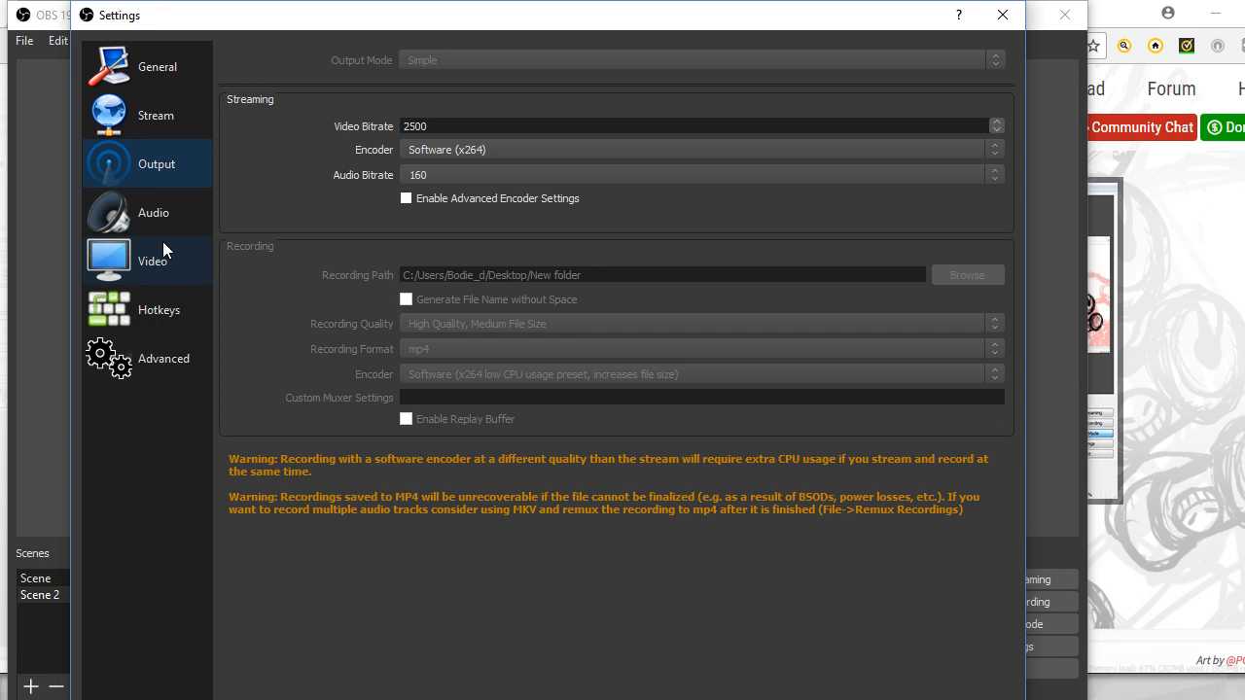
Show the Video settings page with 1280x720 resolution and 10 FPS.
left_click(152, 261)
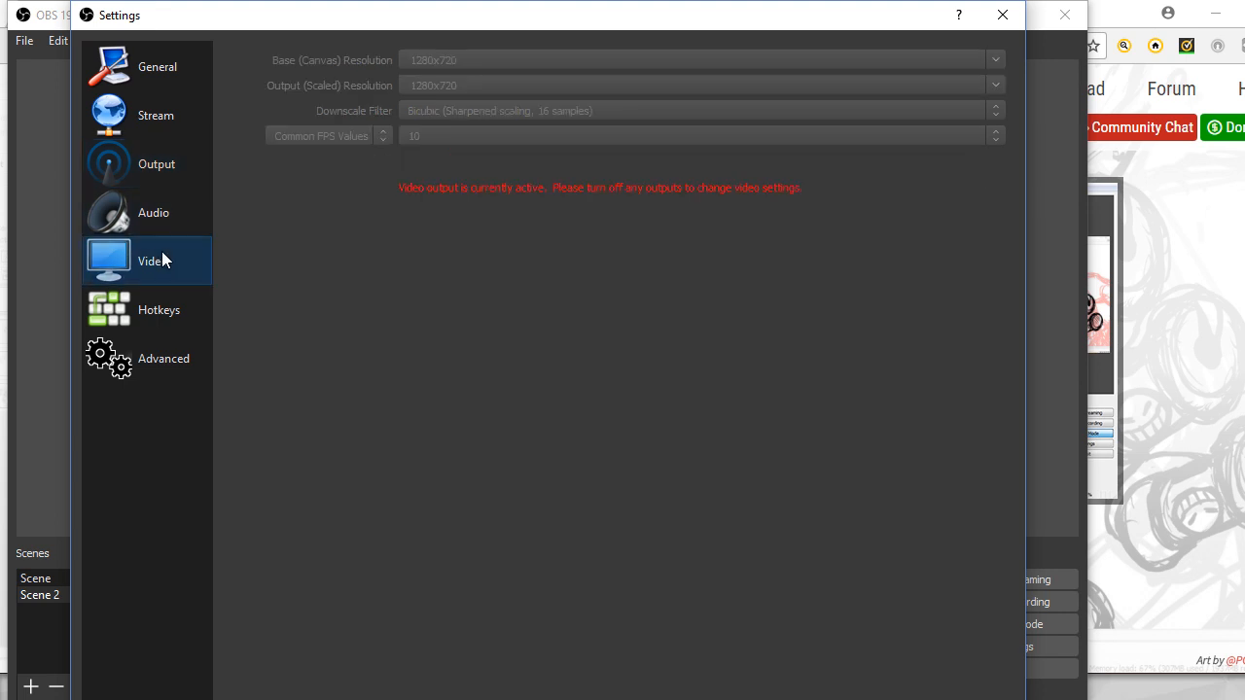
mouse_move(159, 309)
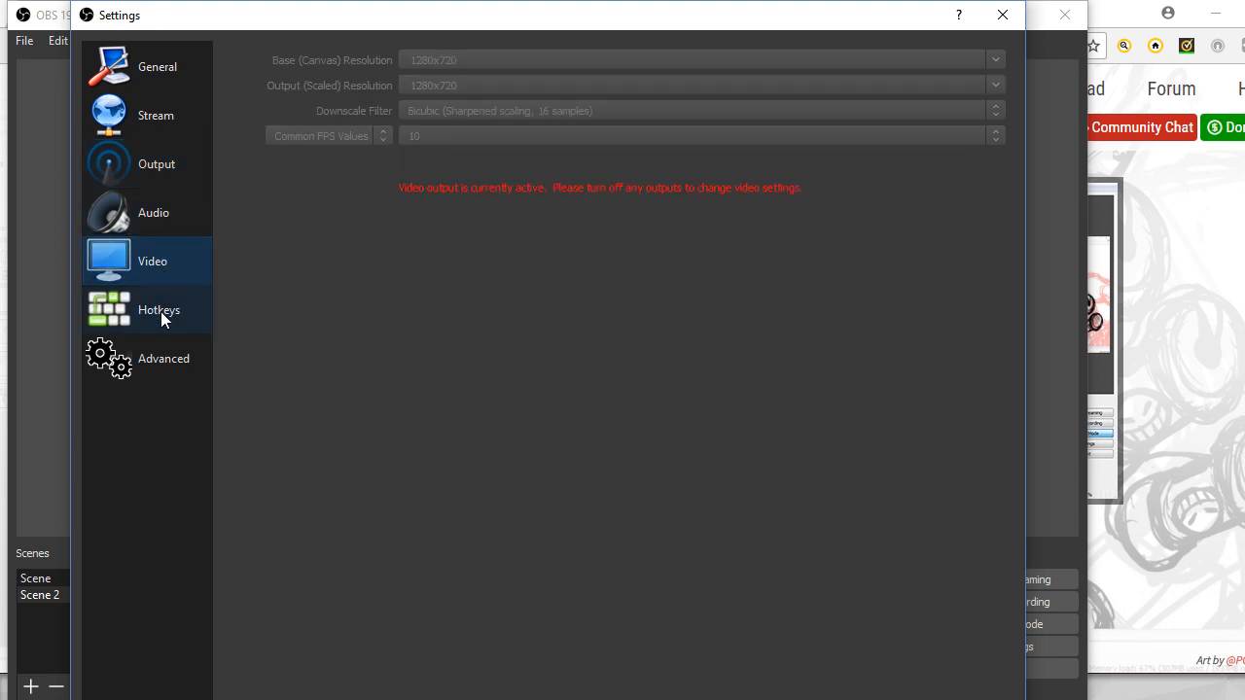
mouse_move(179, 280)
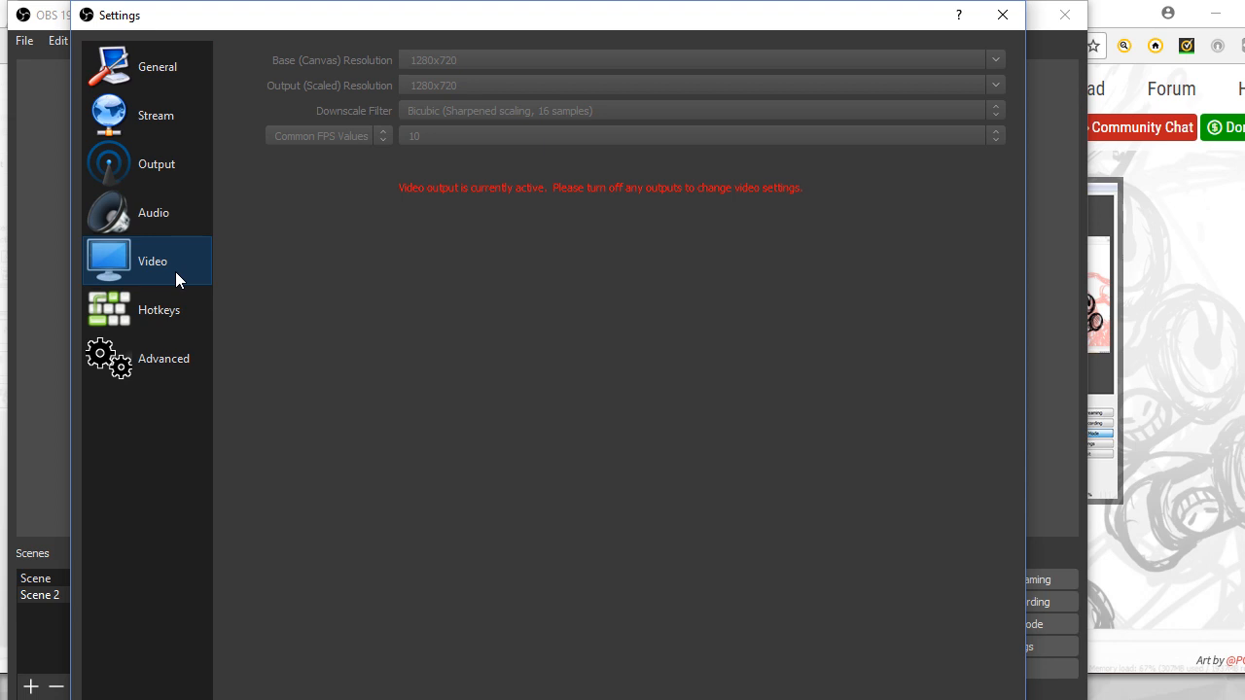
mouse_move(612, 284)
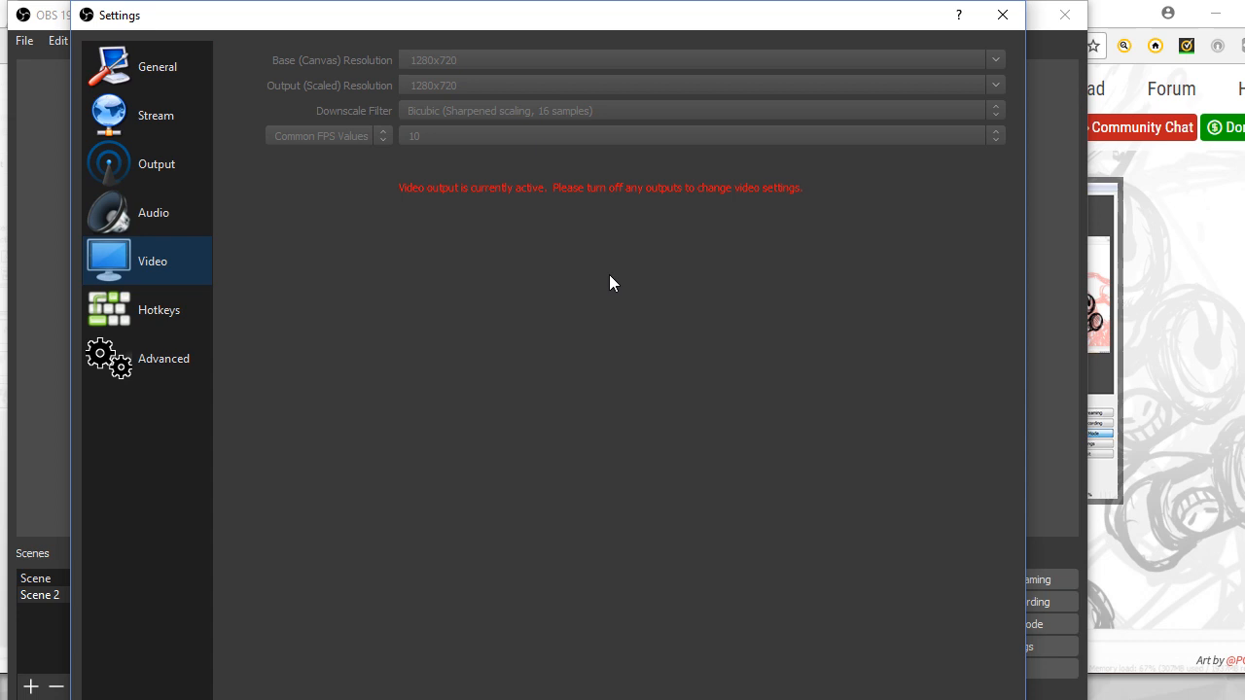
mouse_move(338, 232)
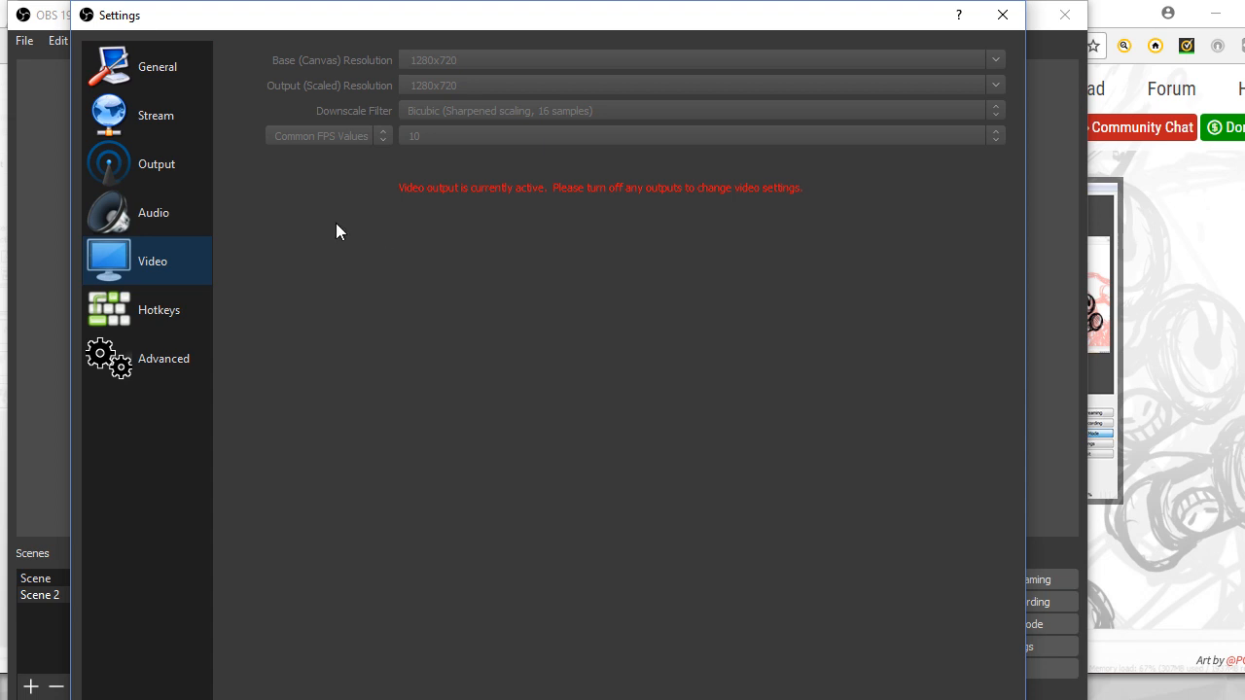
mouse_move(459, 93)
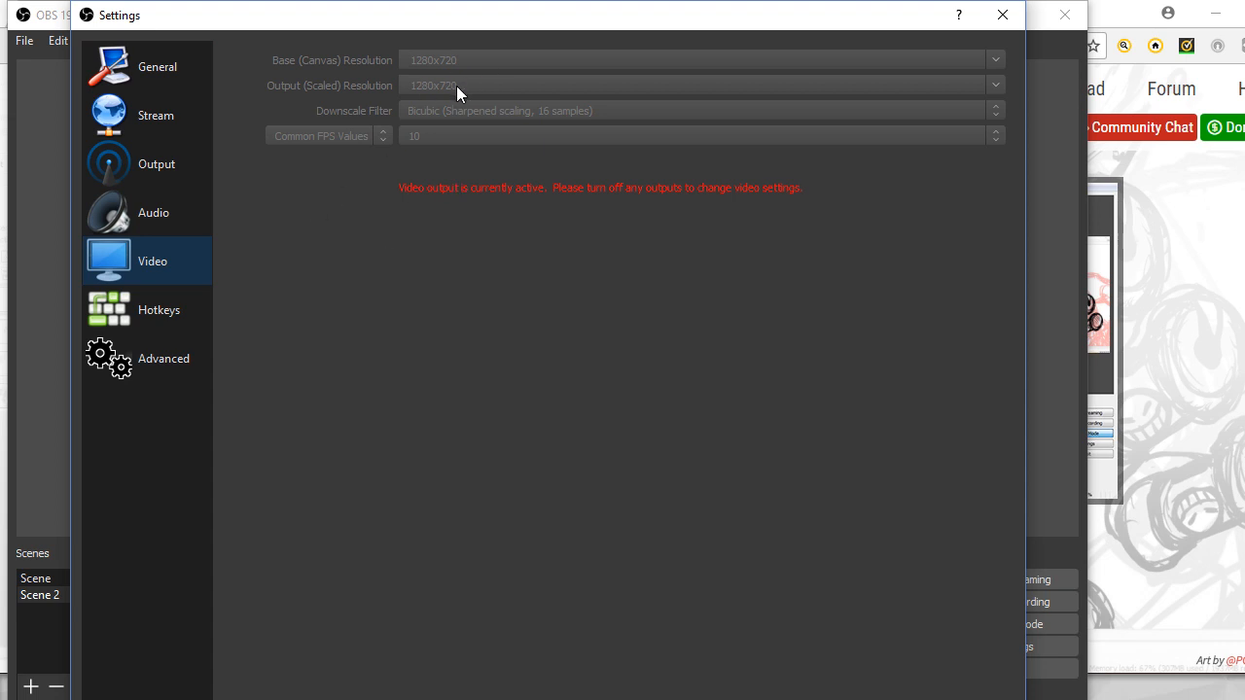
mouse_move(475, 93)
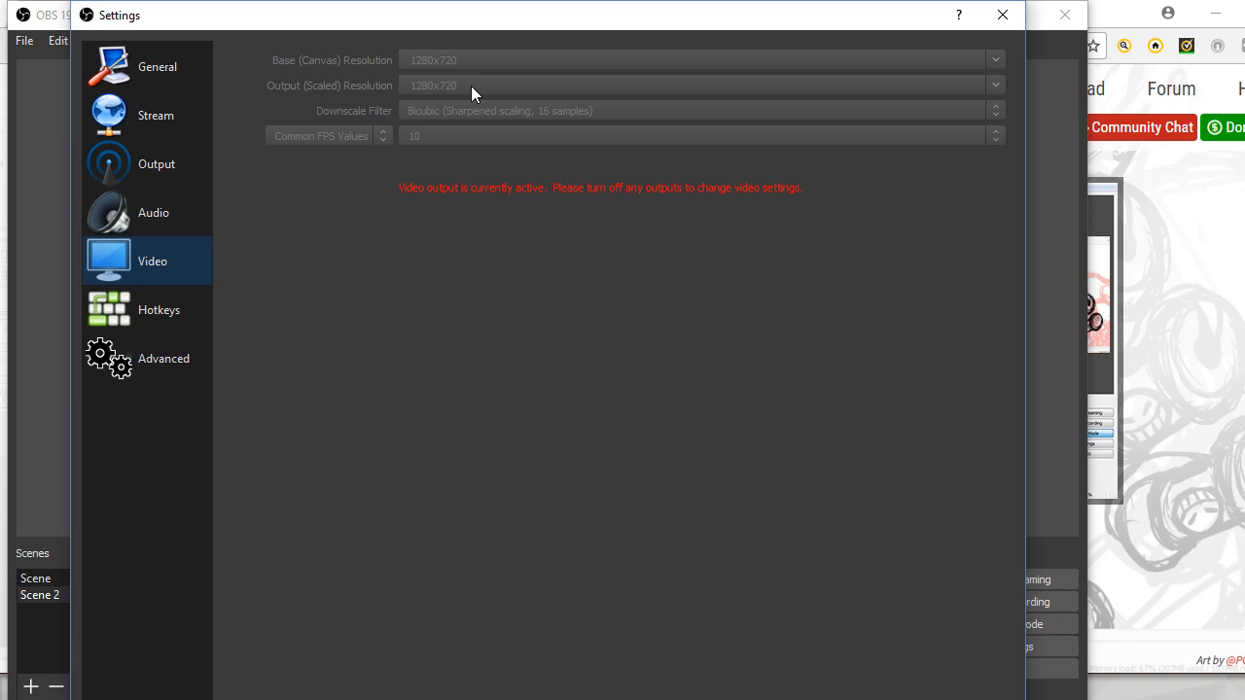
mouse_move(482, 93)
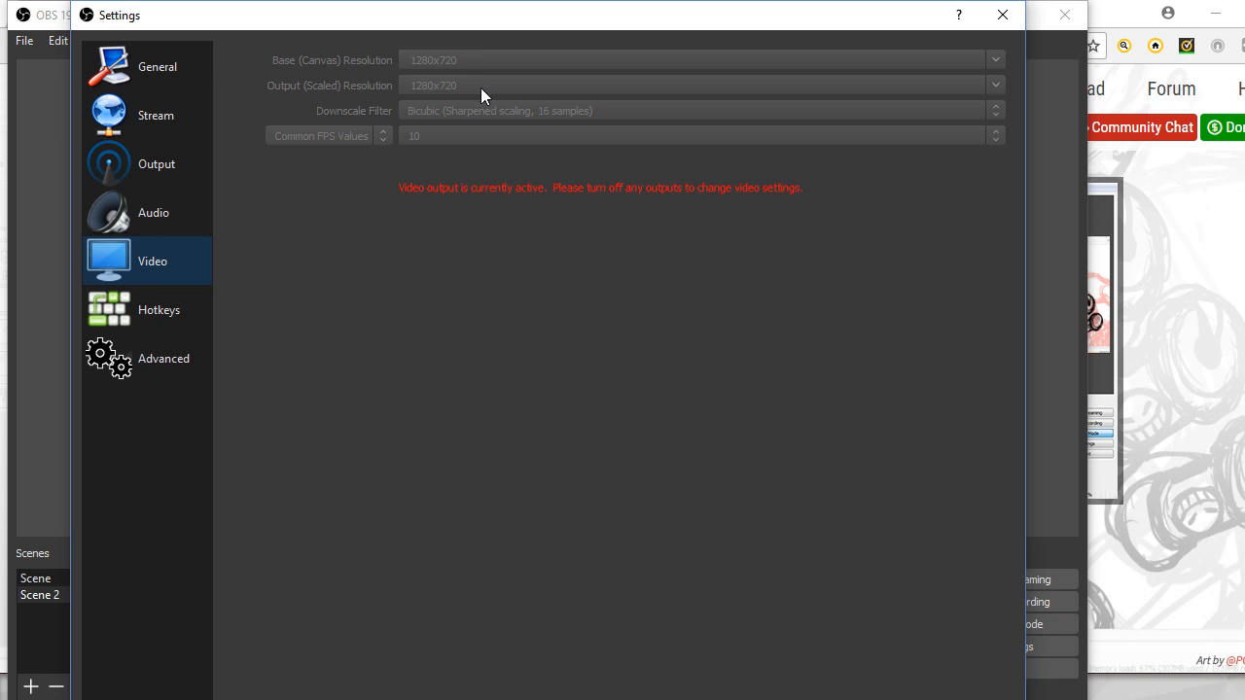
mouse_move(479, 136)
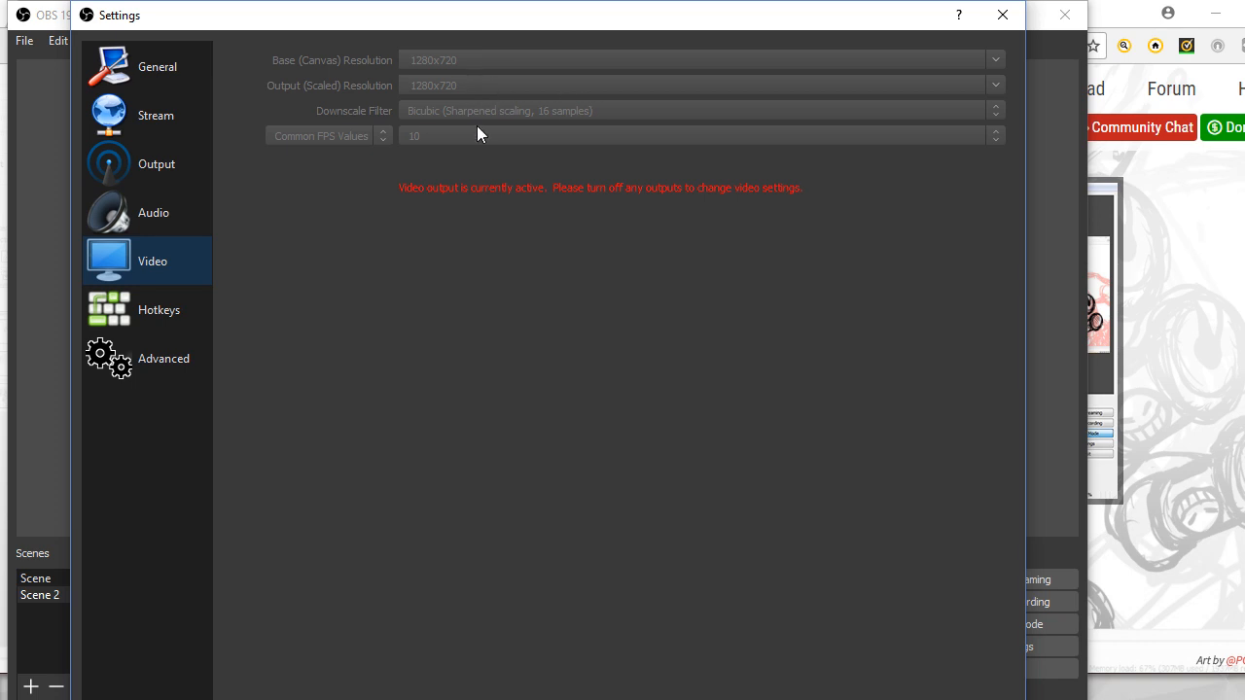
mouse_move(545, 144)
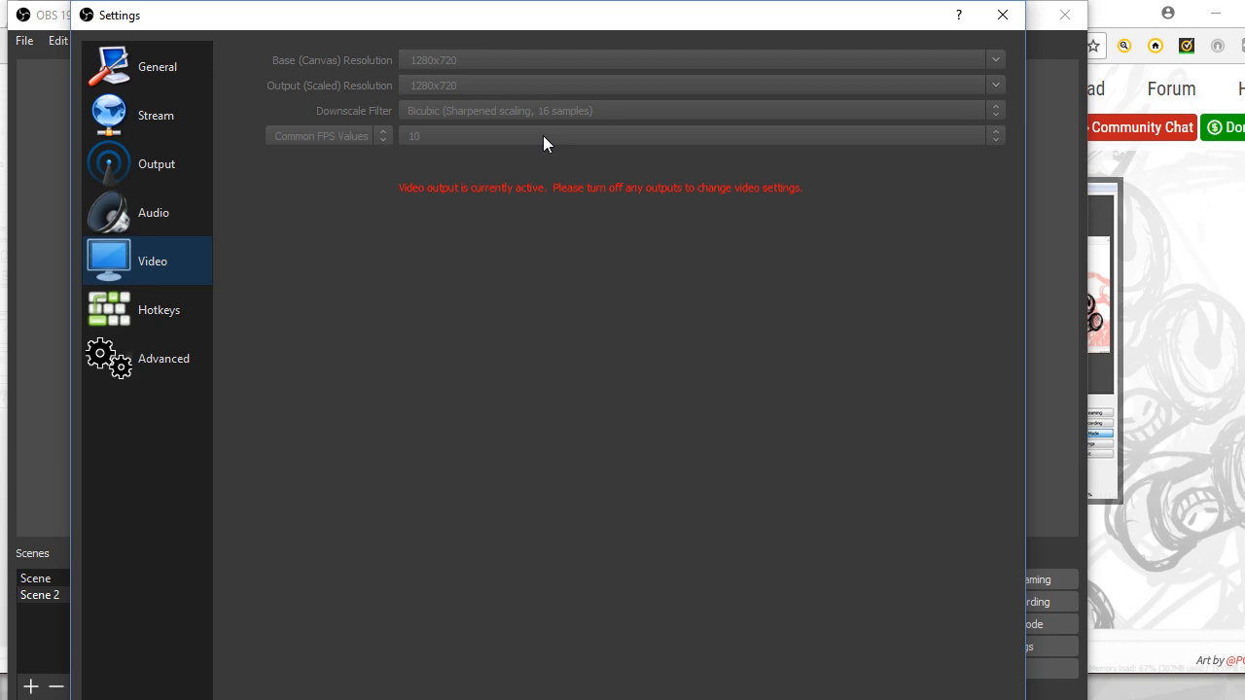
mouse_move(374, 144)
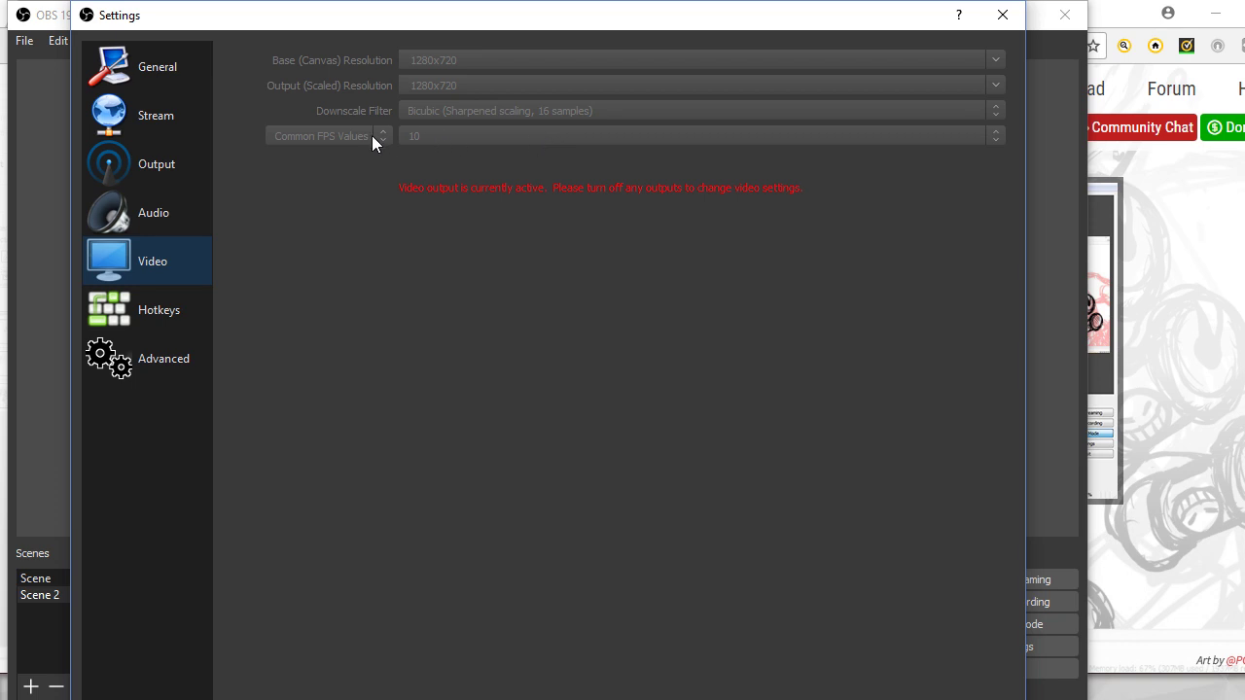
mouse_move(475, 145)
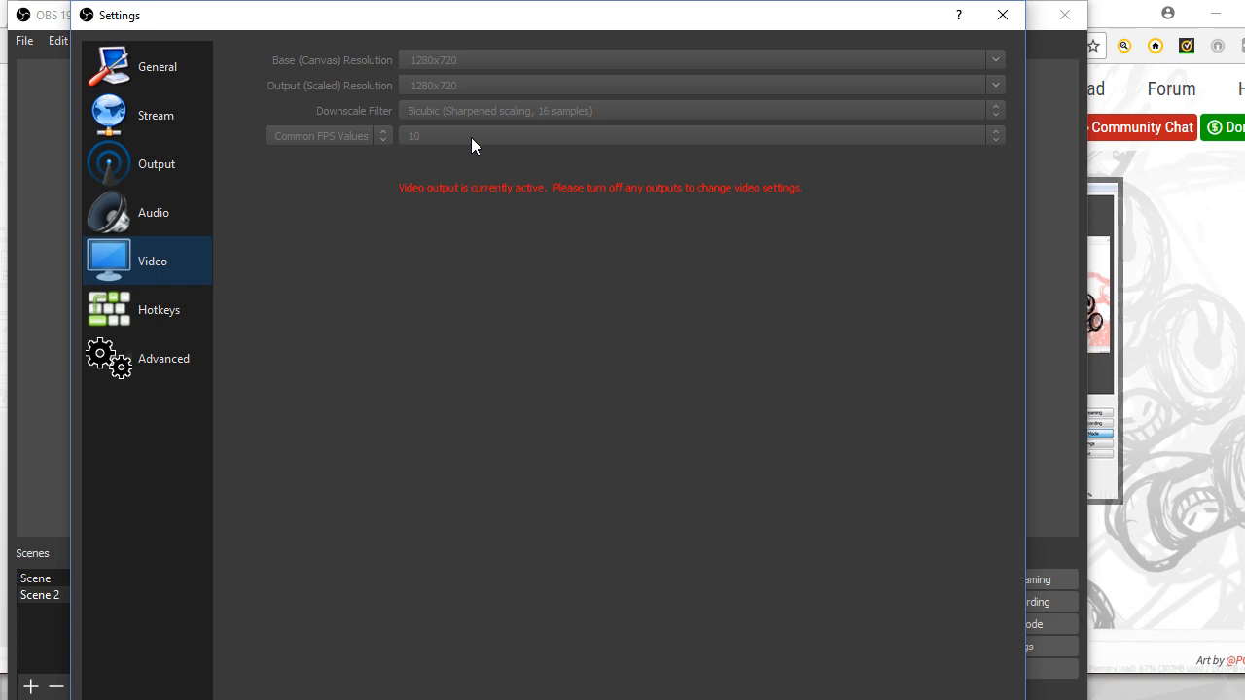
mouse_move(677, 304)
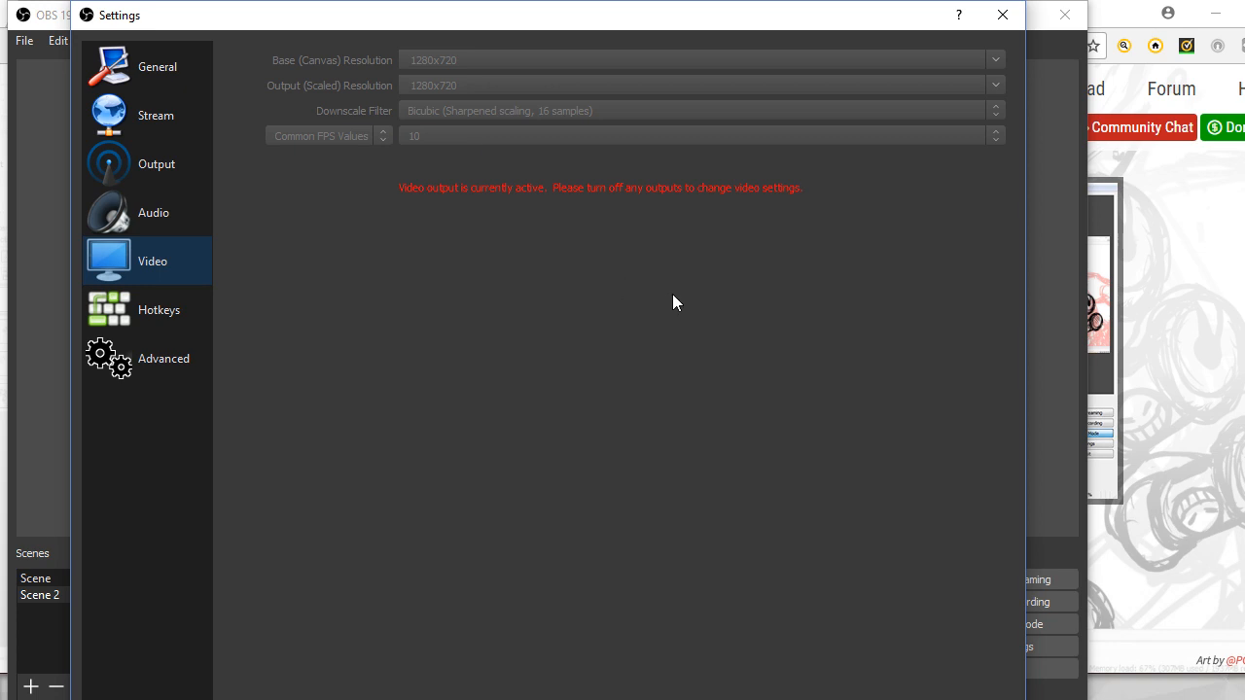
mouse_move(599, 436)
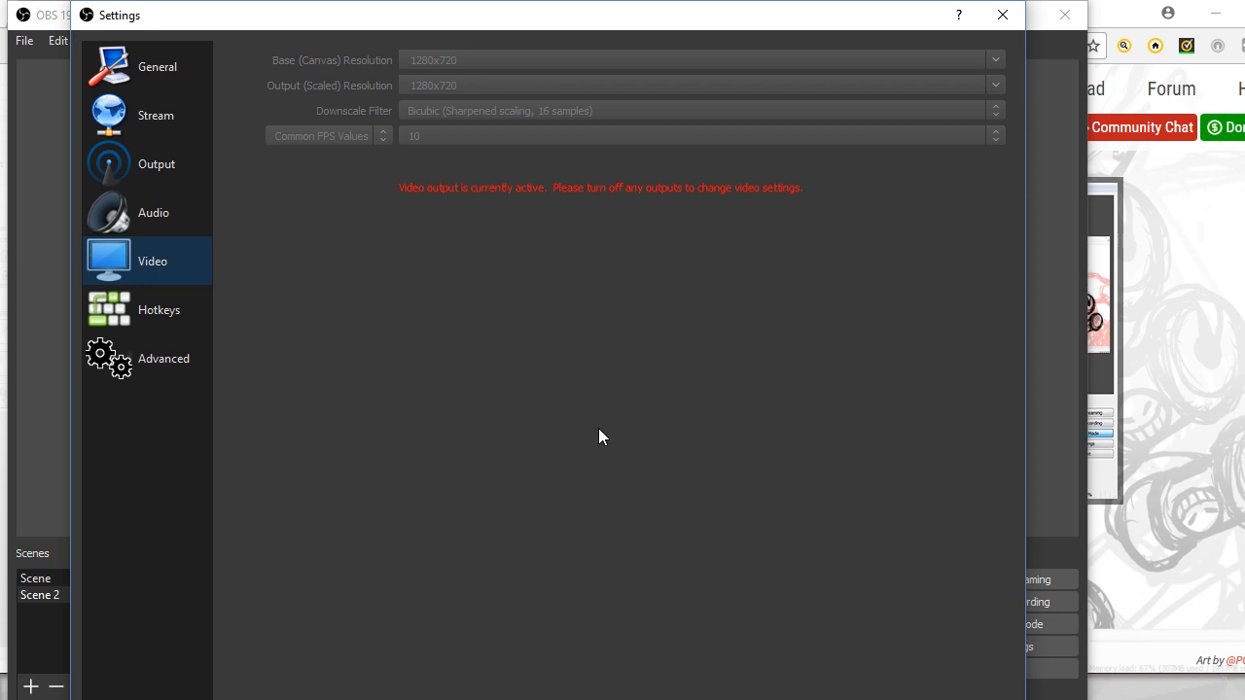
mouse_move(557, 222)
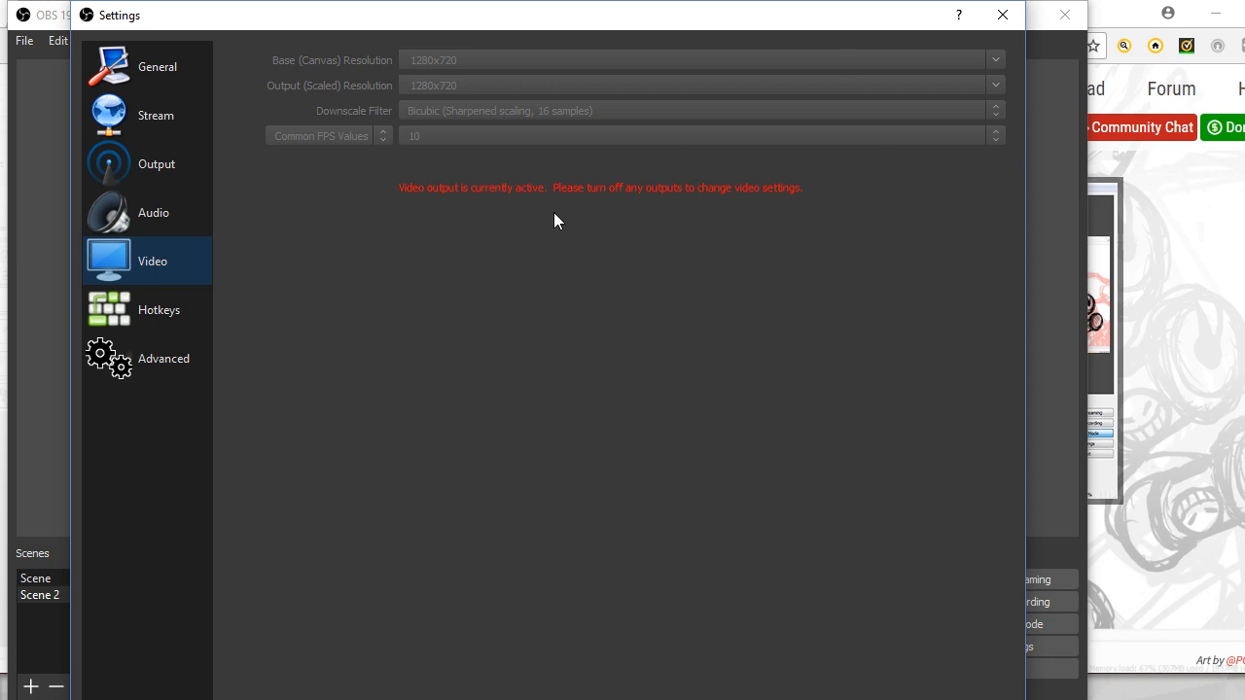
Glance at the Audio settings, close the dialog, and bring up the Mic/Aux gear menu.
left_click(151, 212)
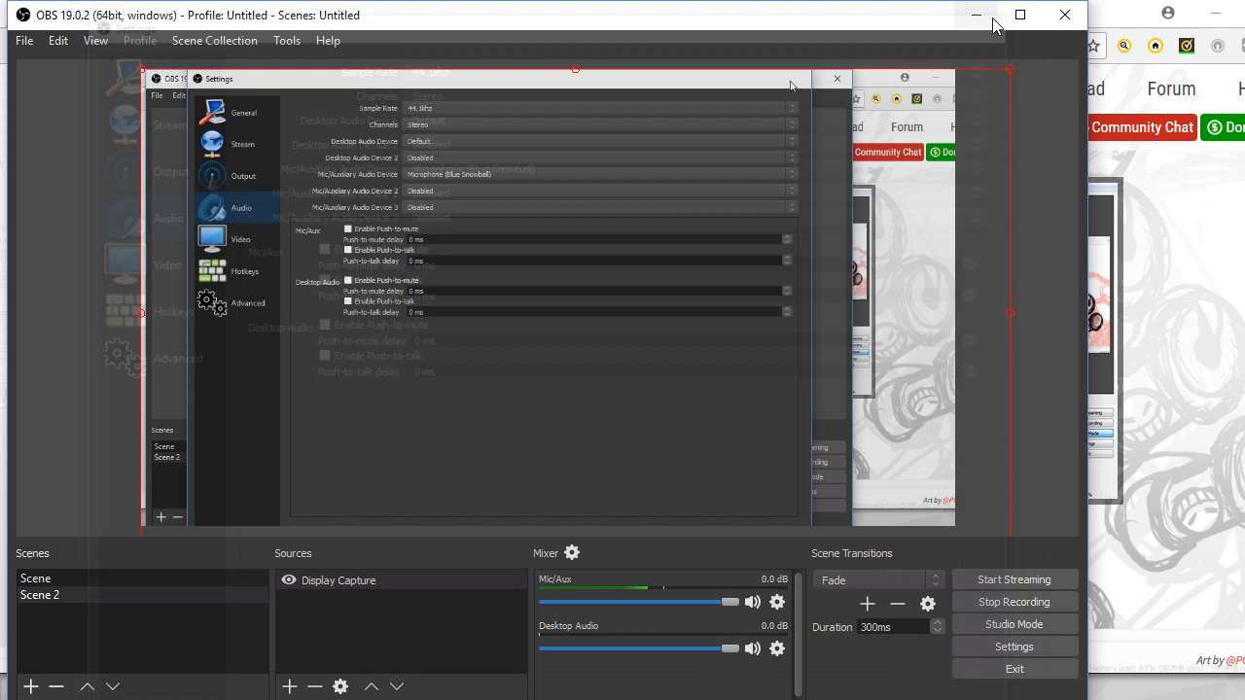
left_click(836, 78)
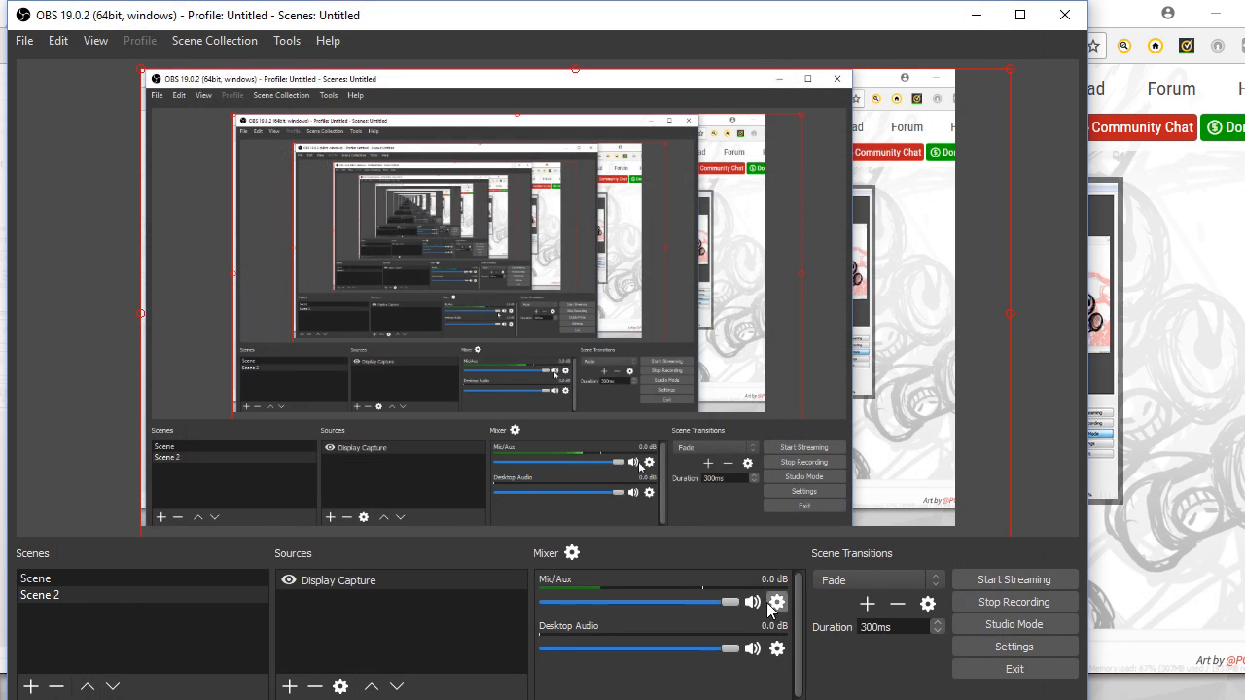
left_click(778, 603)
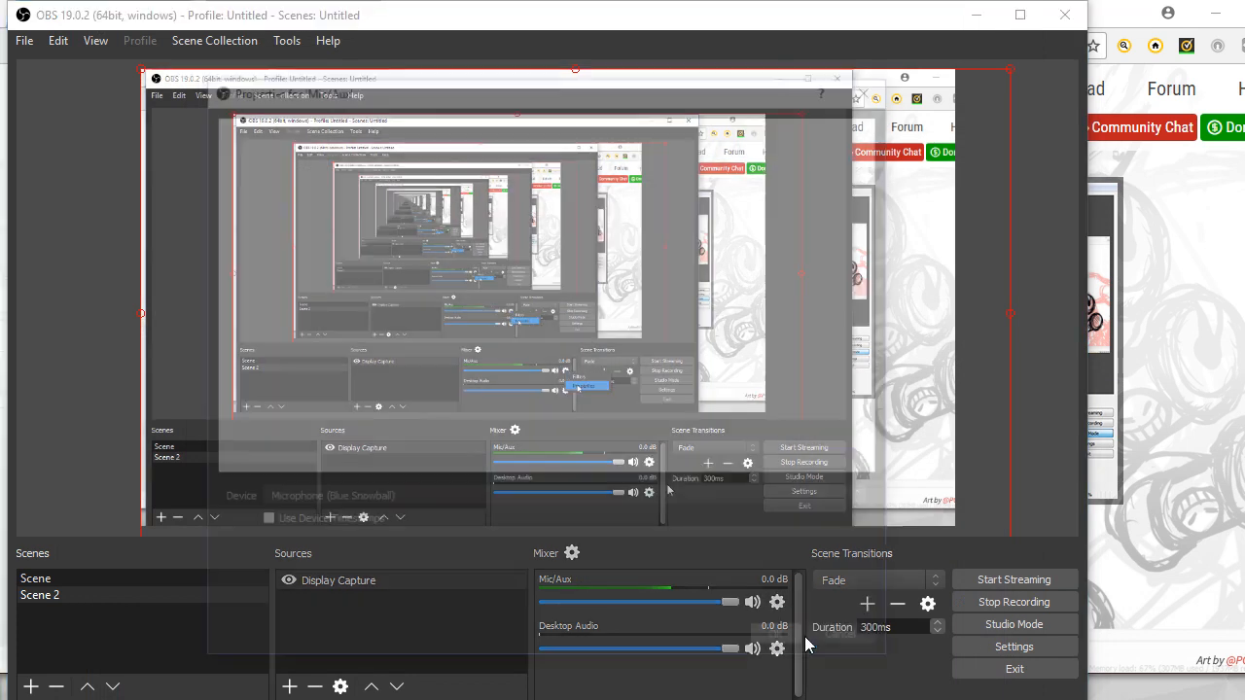
Show the Mic/Aux properties with Microphone (Blue Snowball) as the device.
left_click(778, 601)
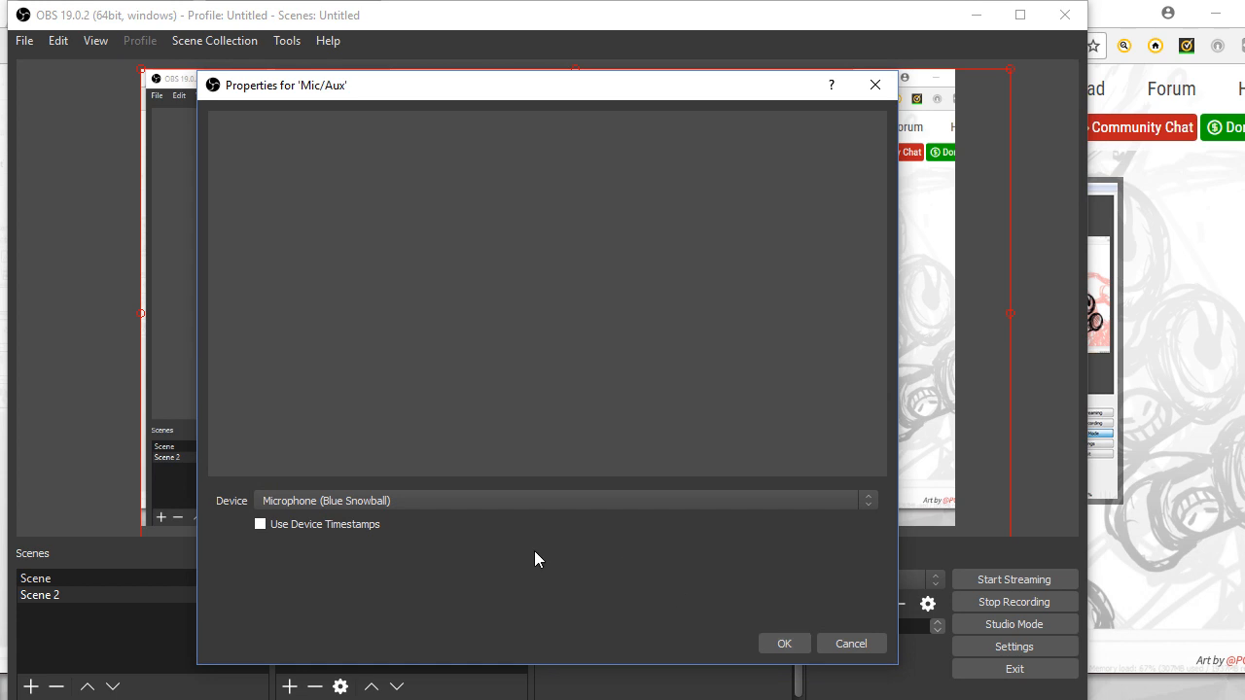
mouse_move(496, 523)
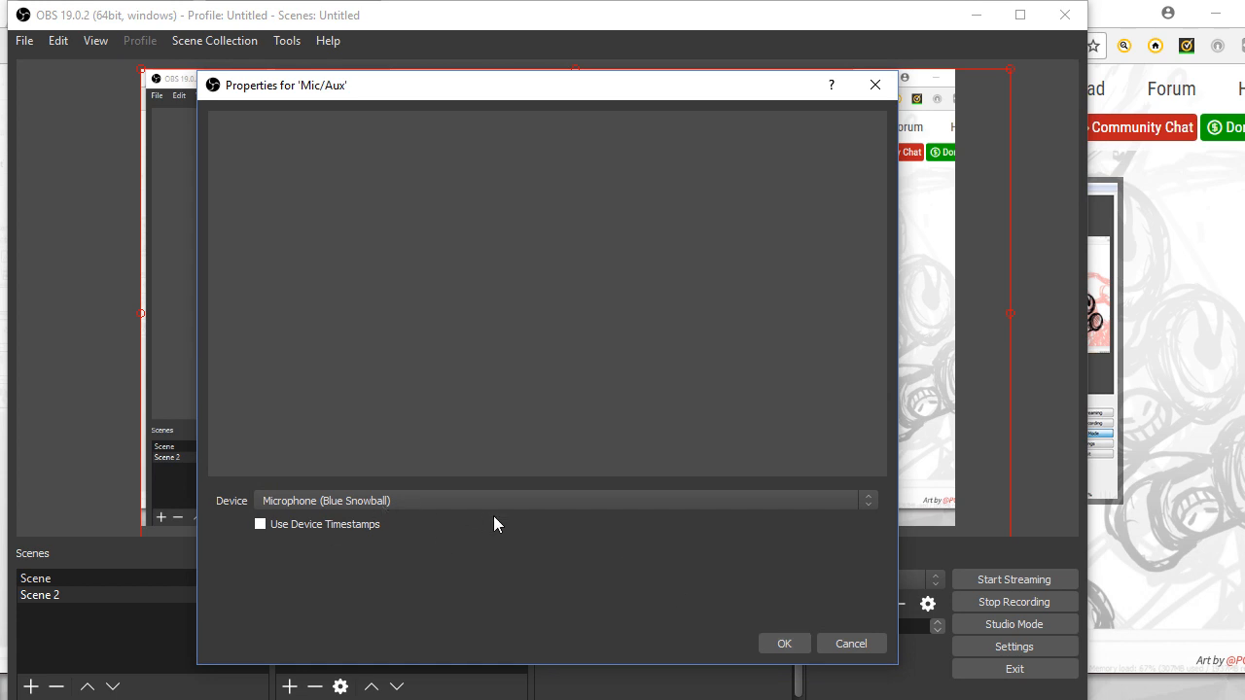
mouse_move(479, 572)
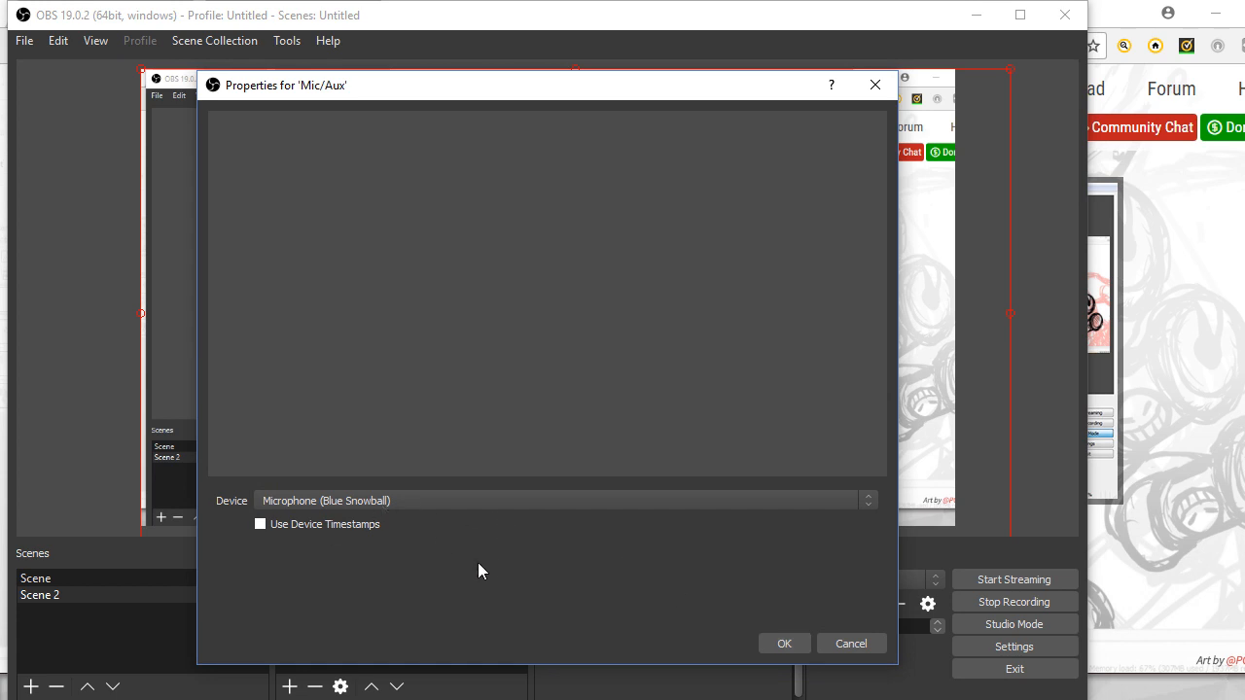
mouse_move(695, 594)
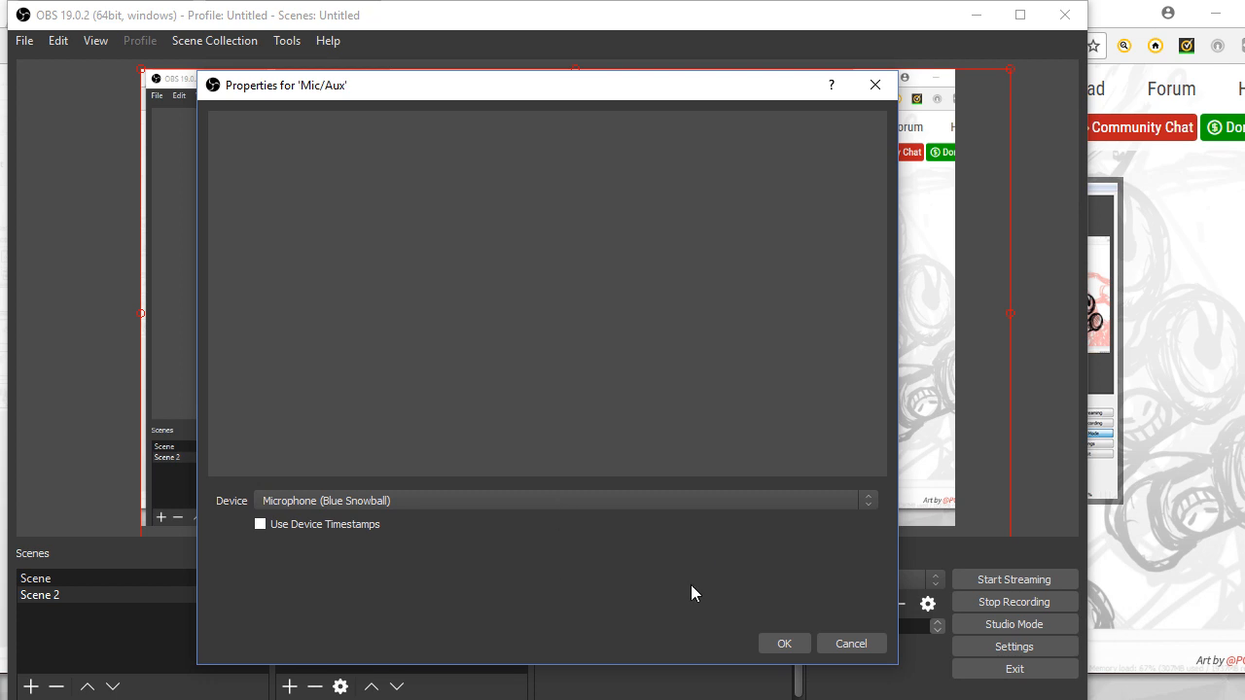